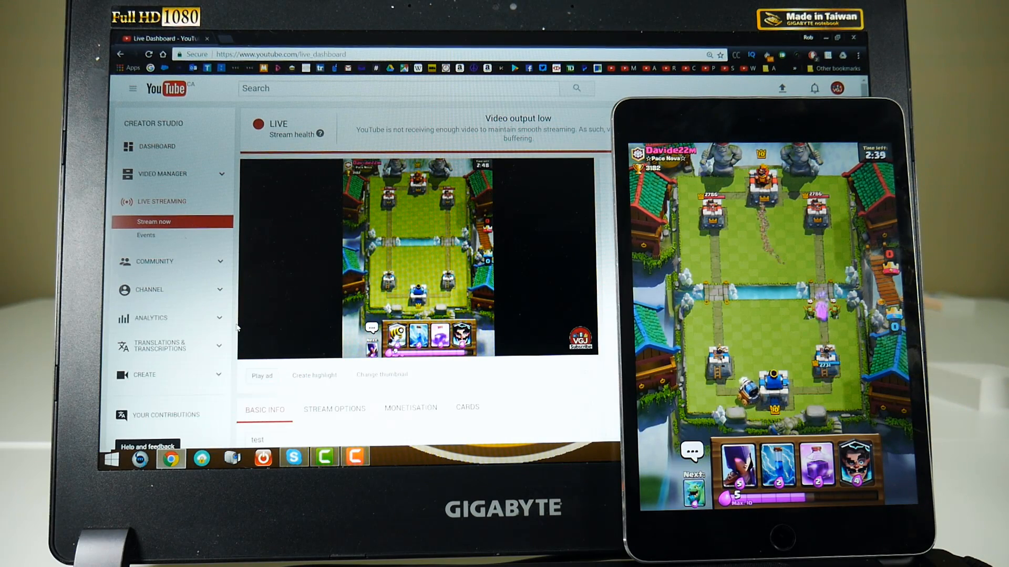
# Play three cards onto the arena in the Clash Royale match
pyautogui.click(855, 464)
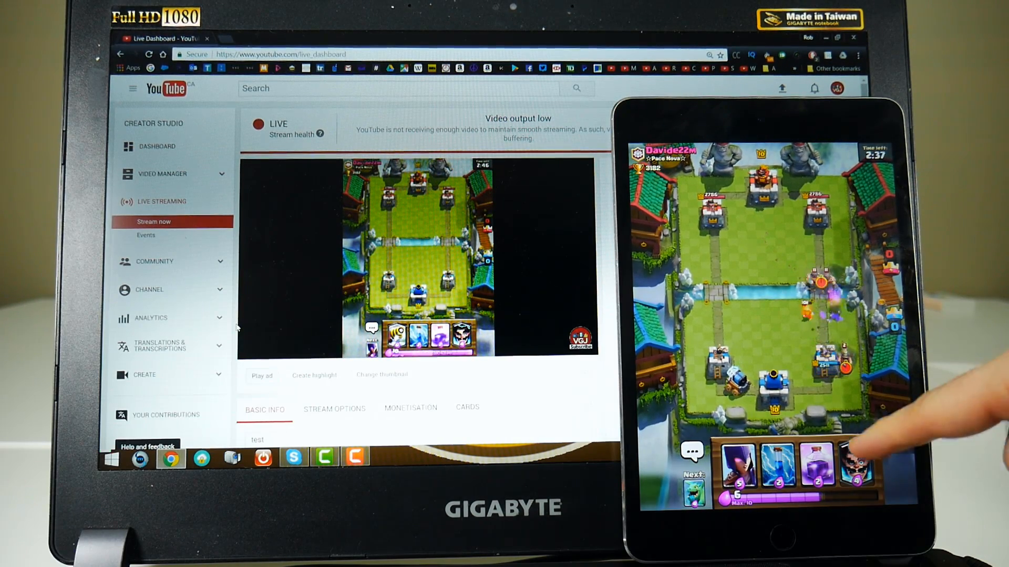
pyautogui.click(855, 463)
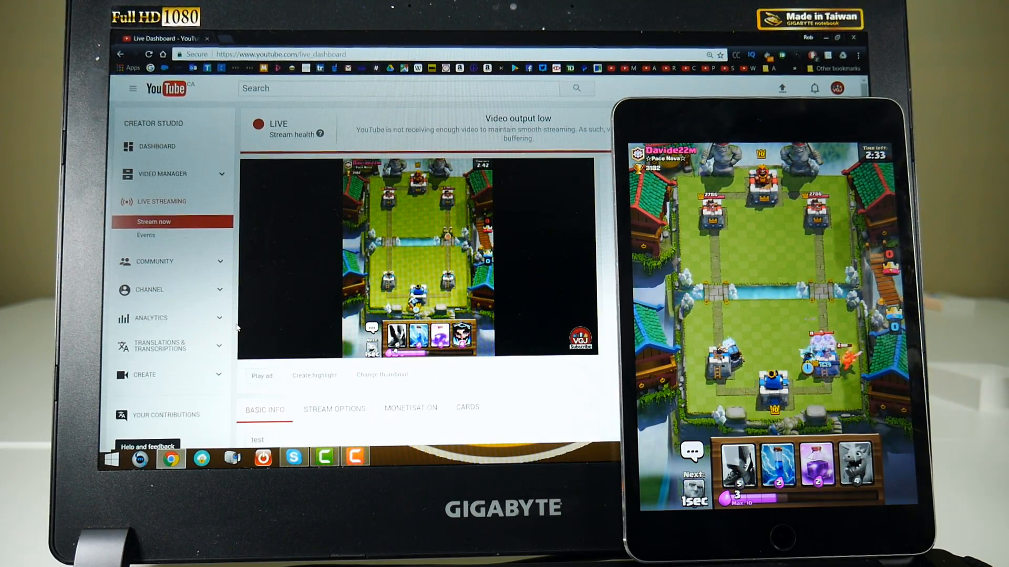
pyautogui.click(856, 463)
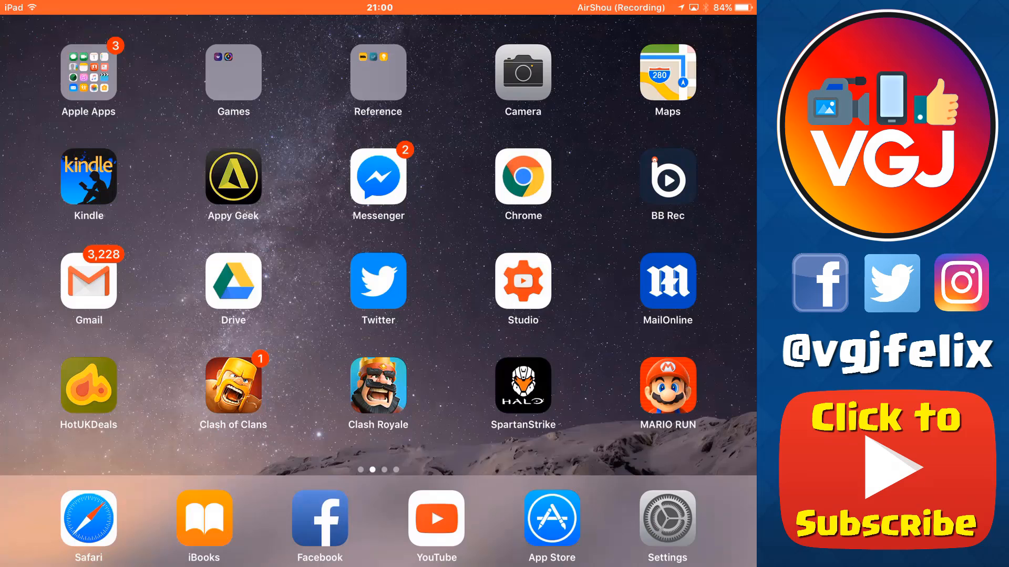
# Open BB Rec, choose live screen broadcasting, and continue its setup
pyautogui.click(667, 176)
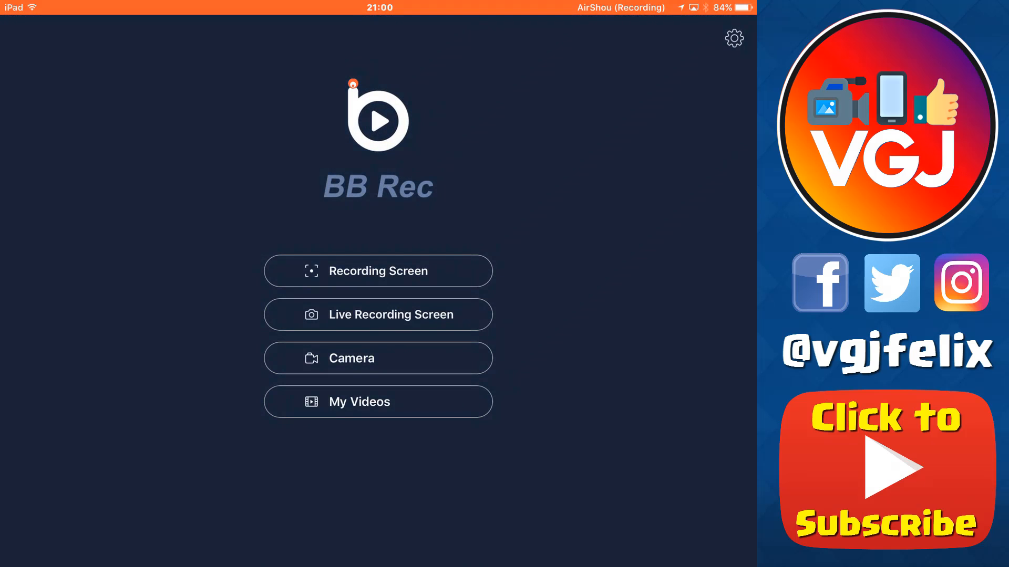
pyautogui.click(377, 314)
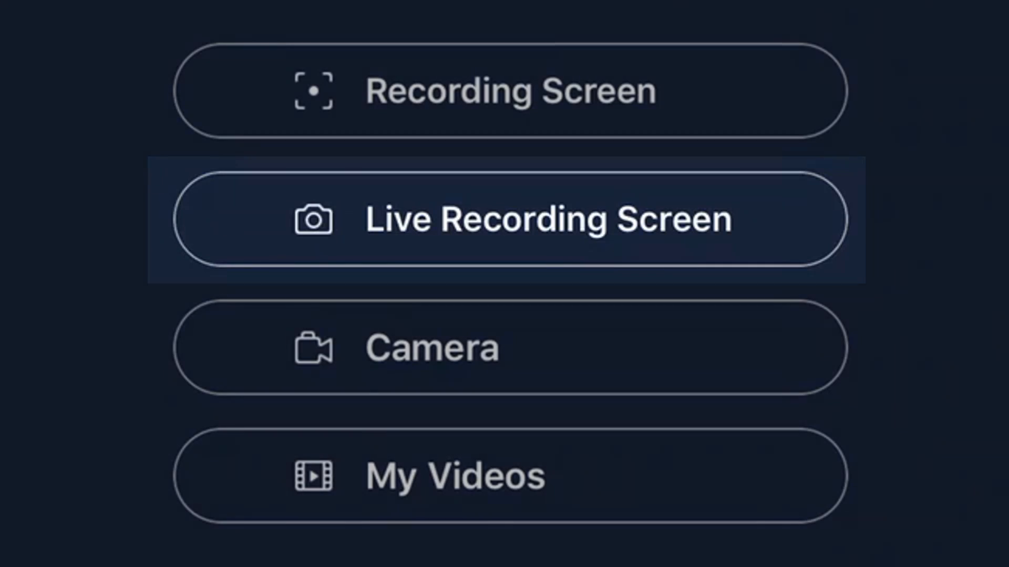
pyautogui.click(504, 219)
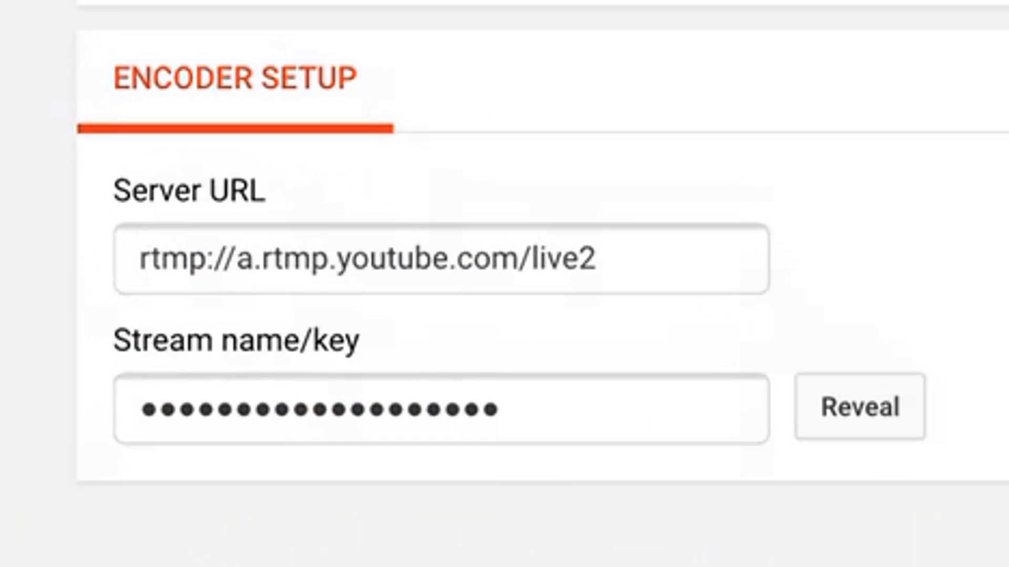
# Select the full encoder server URL under Encoder Setup for copying
pyautogui.tripleClick(373, 259)
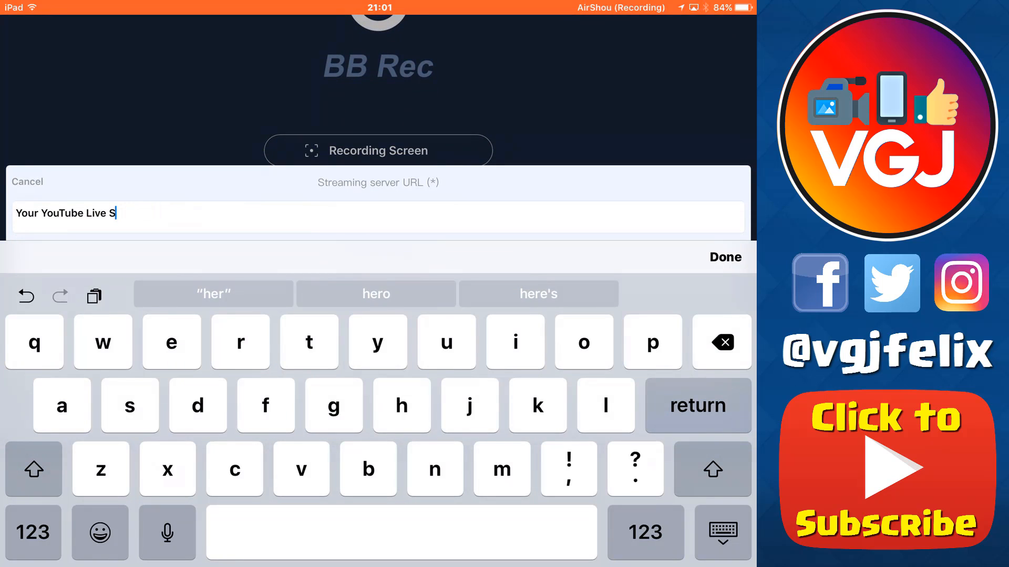
# Enter rtmp://a.rtmp.youtube.com/live2 as the server URL and reveal YouTube's stream key
pyautogui.click(721, 342)
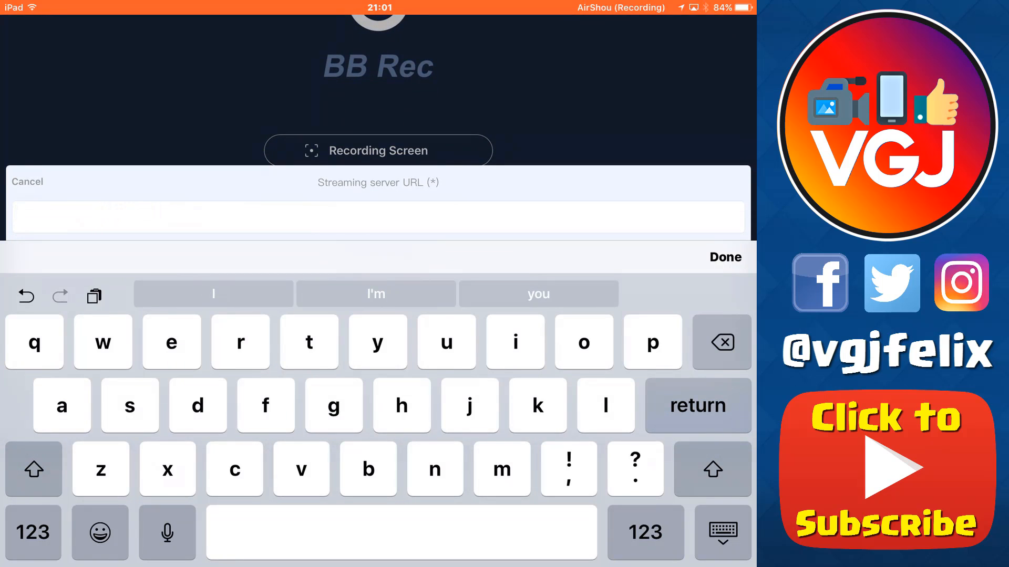
pyautogui.write('rtmp://a.rtmp.youtube.com/live2')
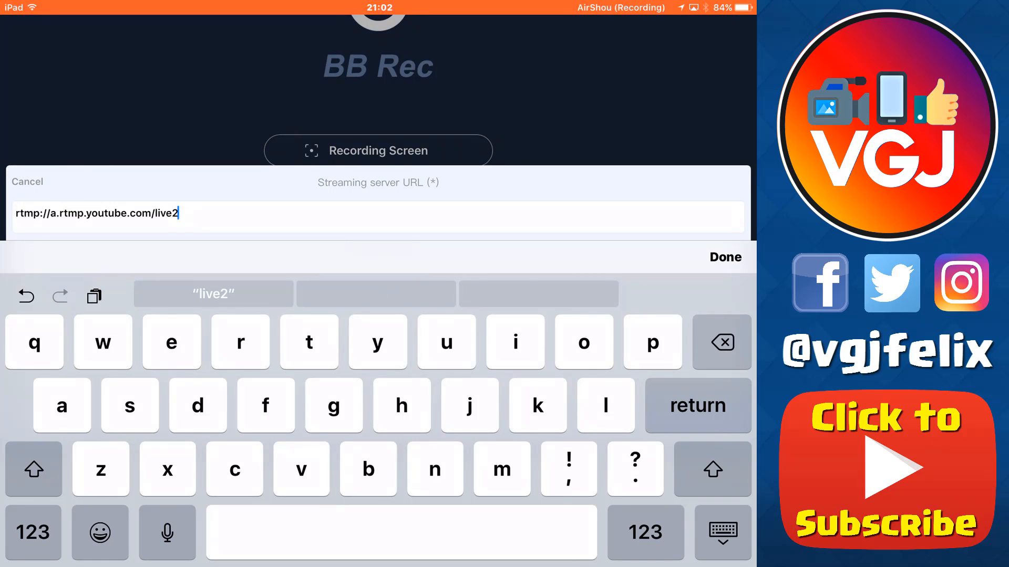
pyautogui.click(33, 532)
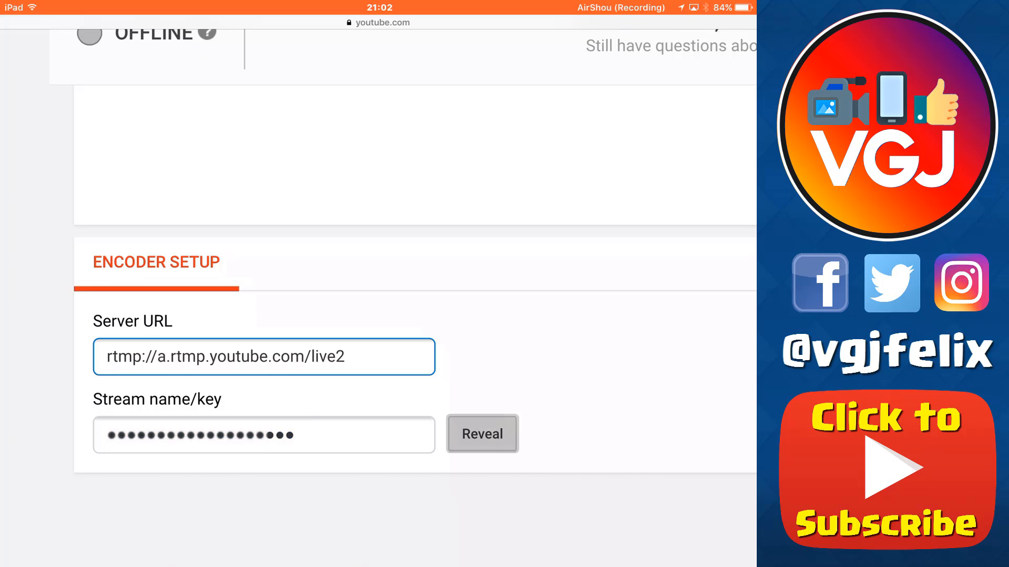
pyautogui.click(481, 434)
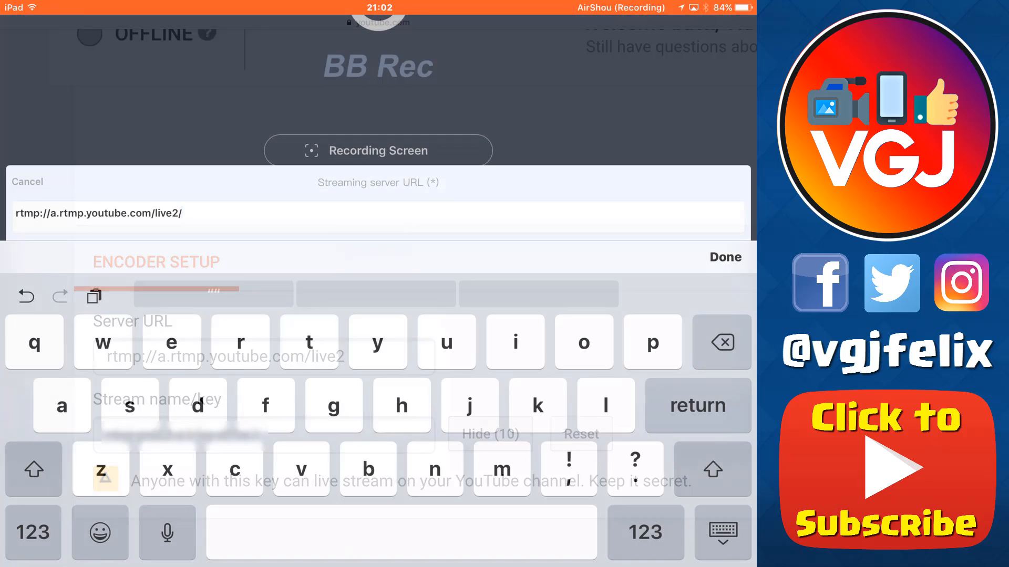
# Append the YouTube stream key after the RTMP URL's slash and confirm with Done
pyautogui.click(97, 214)
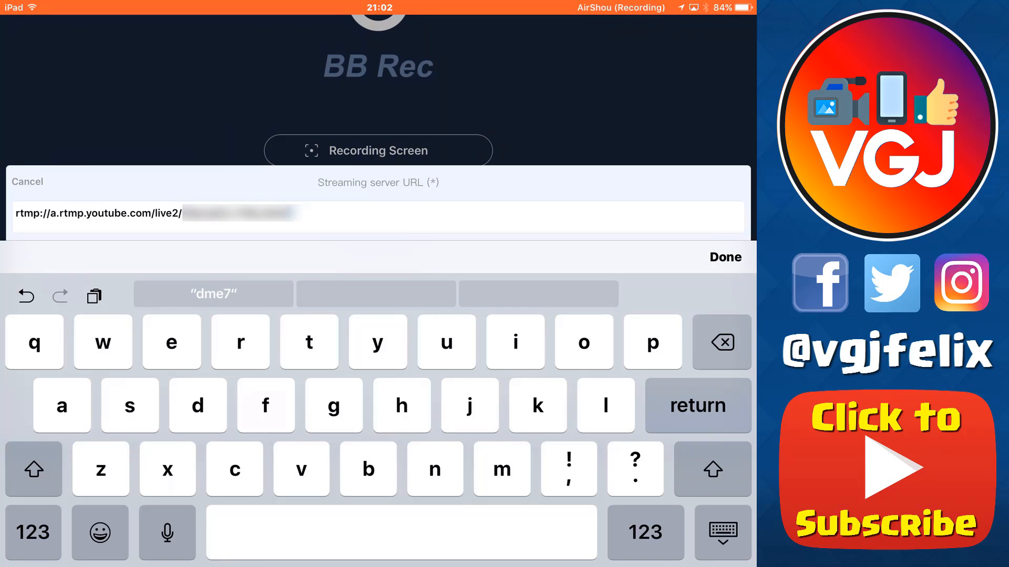
pyautogui.click(725, 257)
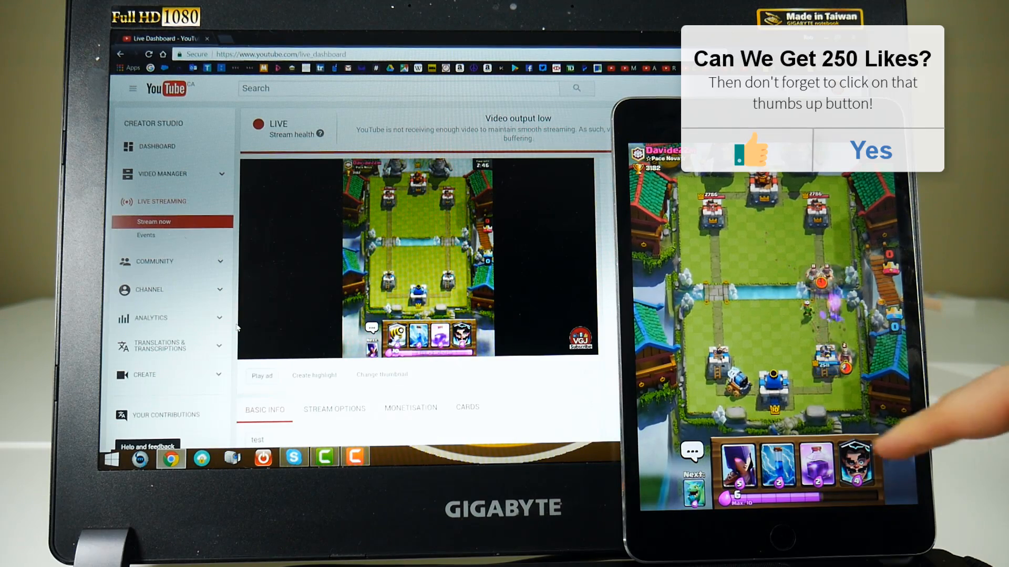
pyautogui.click(854, 465)
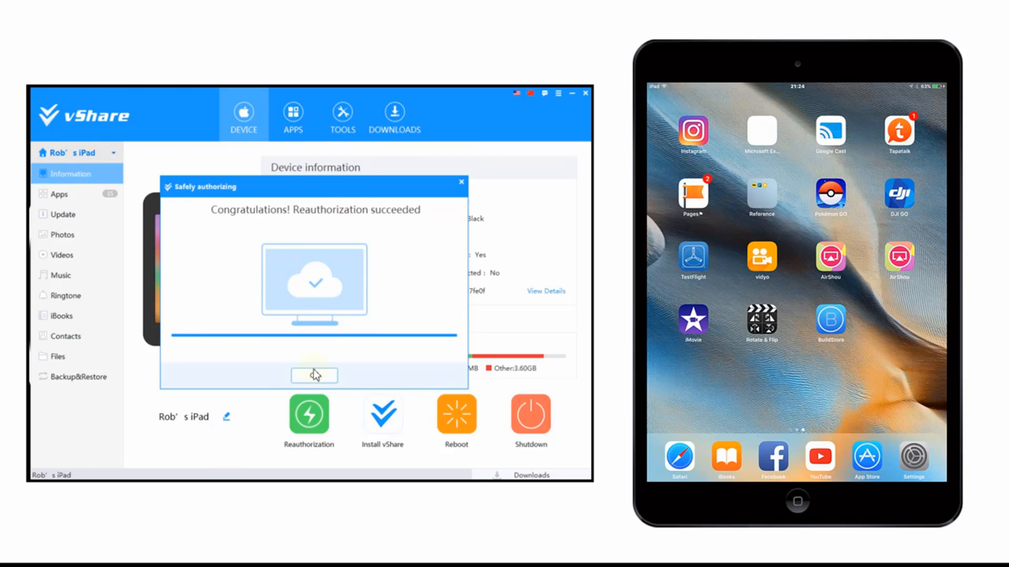
# Close the 'Reauthorization succeeded' message with OK
pyautogui.click(314, 375)
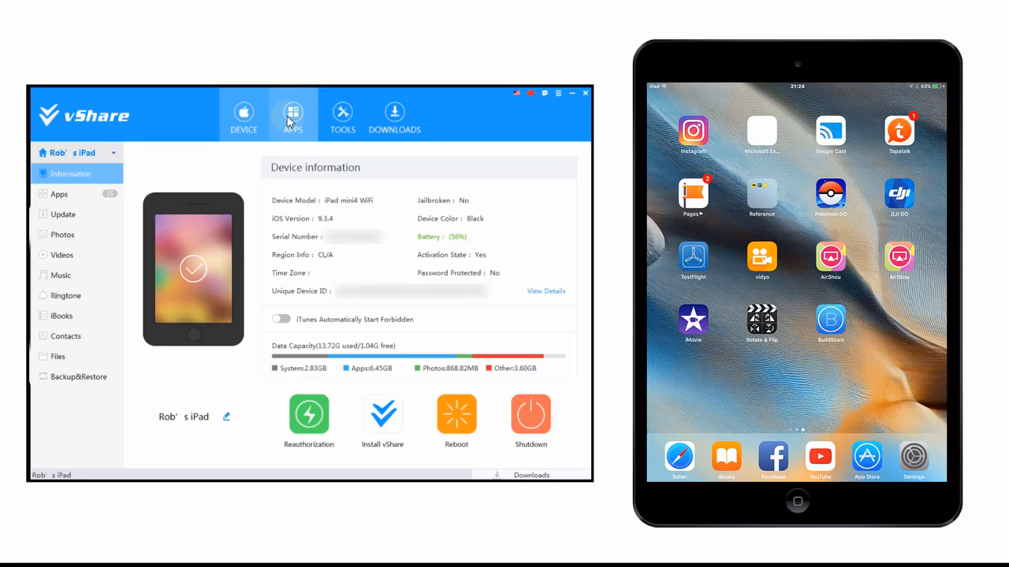
# Search the vShare APPS catalogue for 'bb red' and download BB Rec to the iPad
pyautogui.click(291, 115)
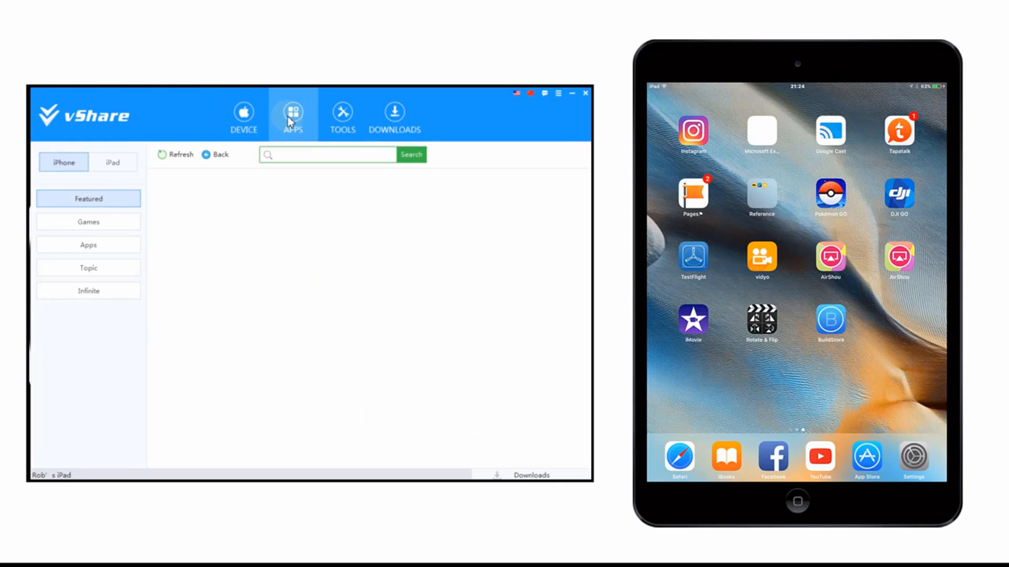
pyautogui.click(292, 114)
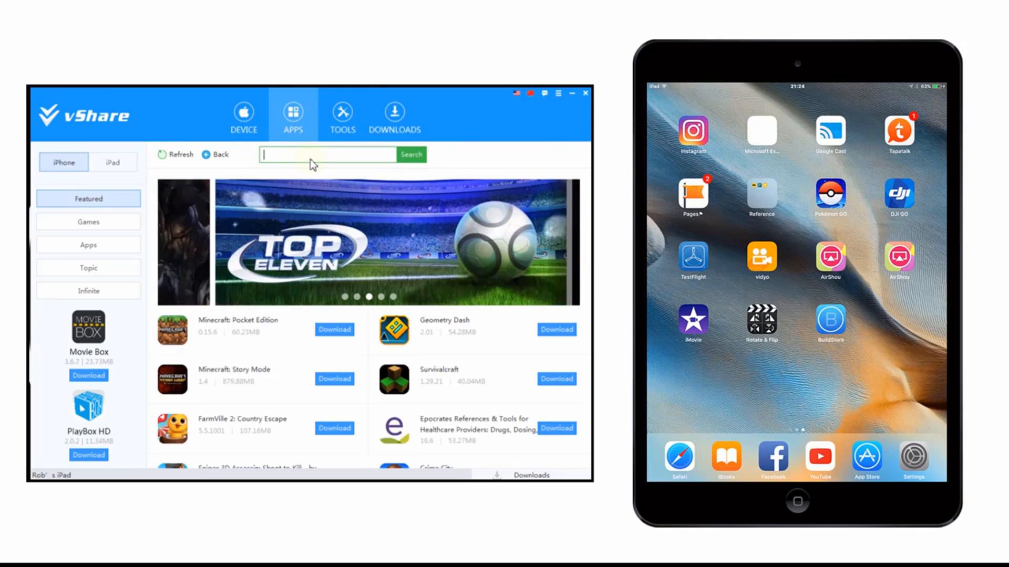
pyautogui.write('bb red')
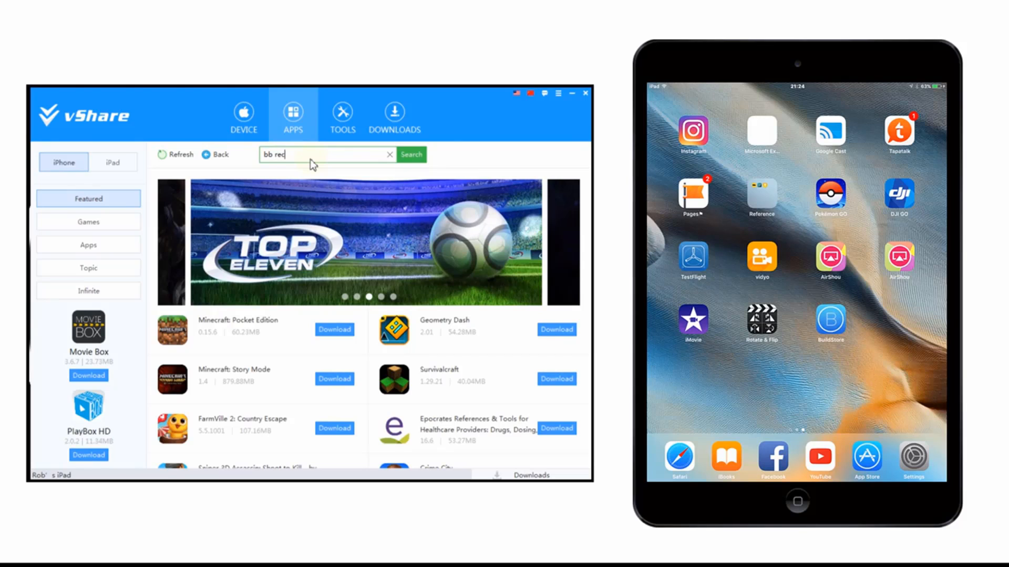
pyautogui.click(410, 154)
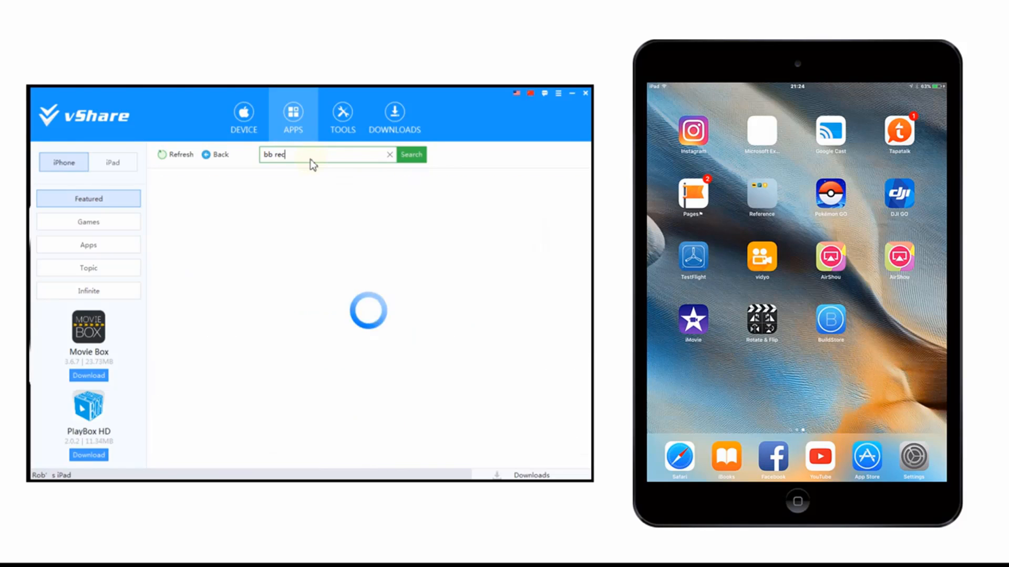
pyautogui.click(411, 155)
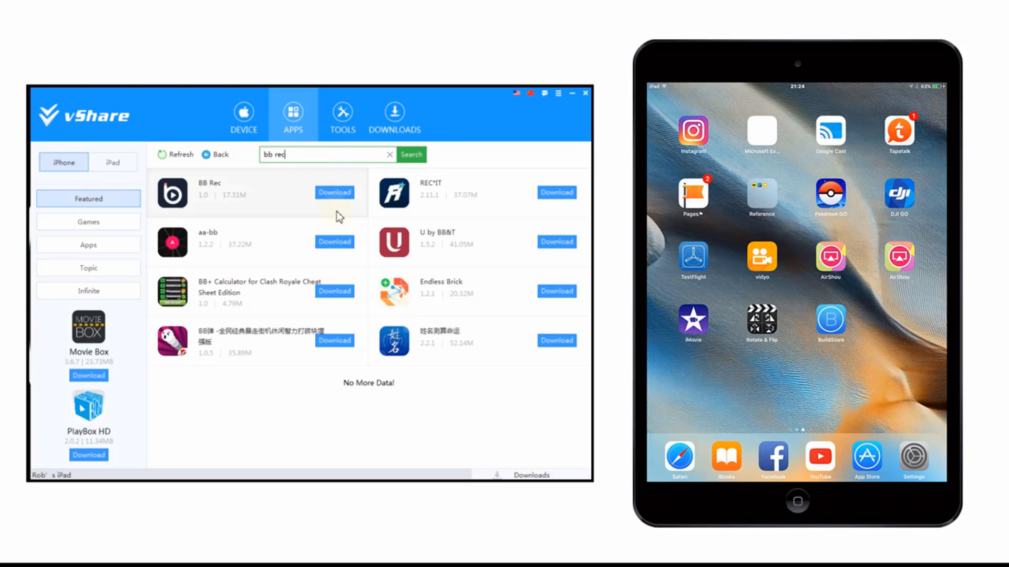
pyautogui.click(334, 193)
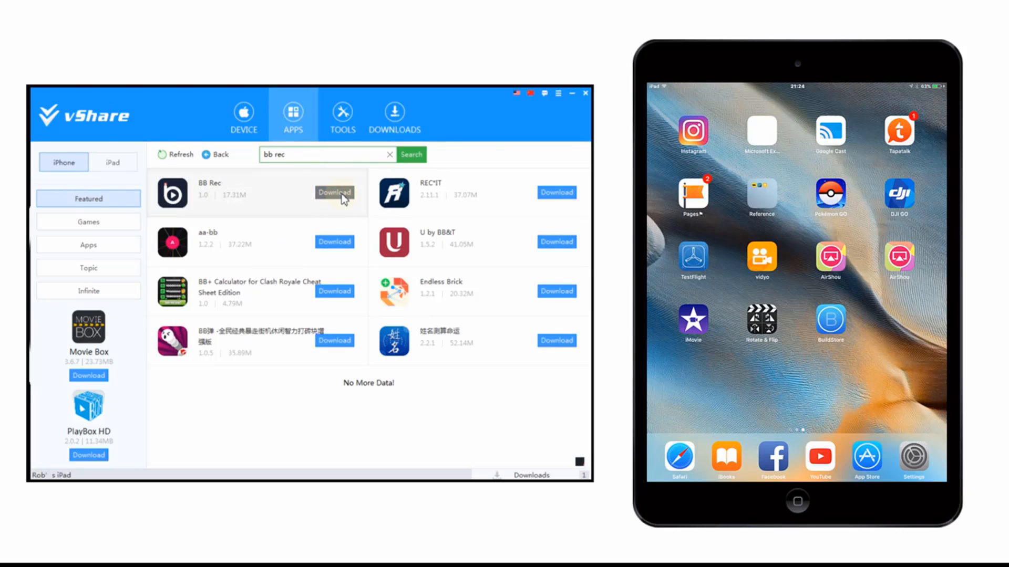
pyautogui.click(334, 193)
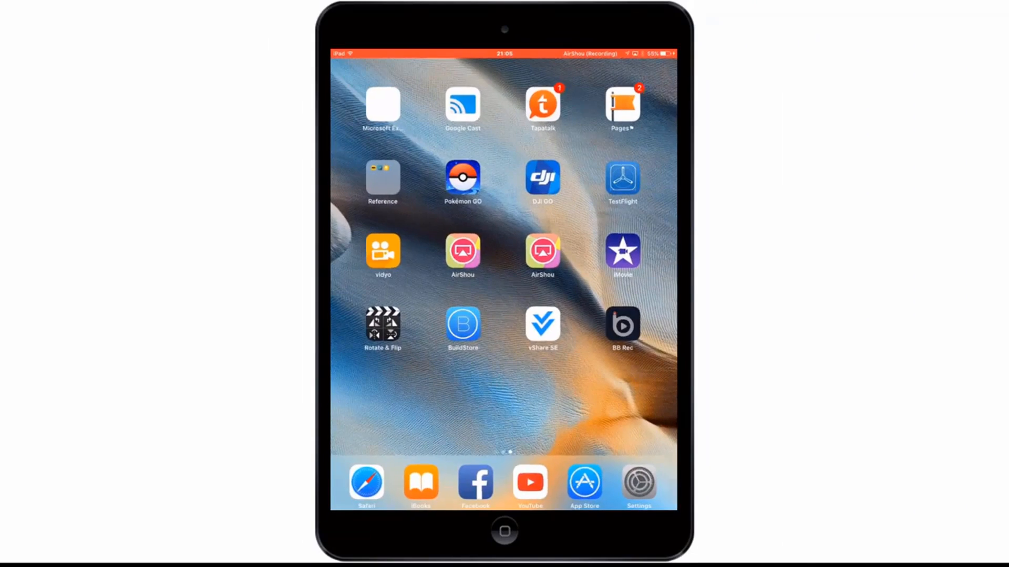
# Launch BB Rec from its new icon on the iPad home screen
pyautogui.click(621, 324)
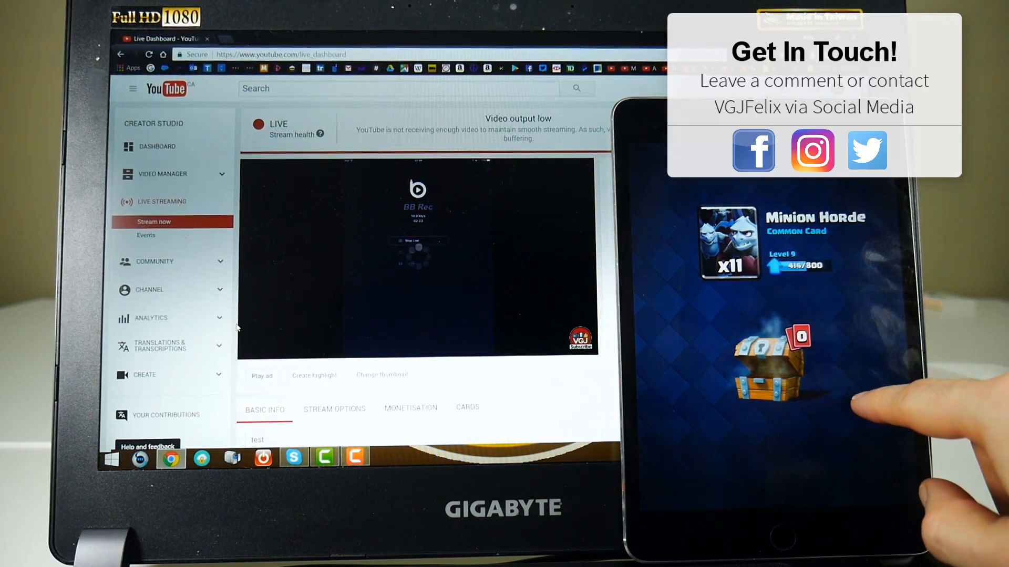
# Open a Clash Royale chest, then play cards and cast Rage near the left bridge
pyautogui.click(768, 361)
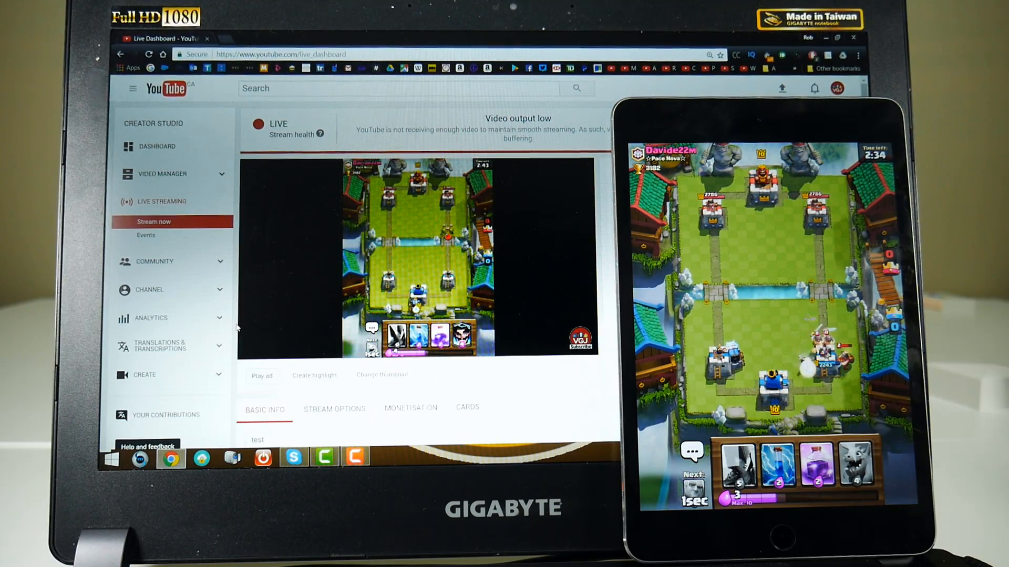
pyautogui.click(856, 467)
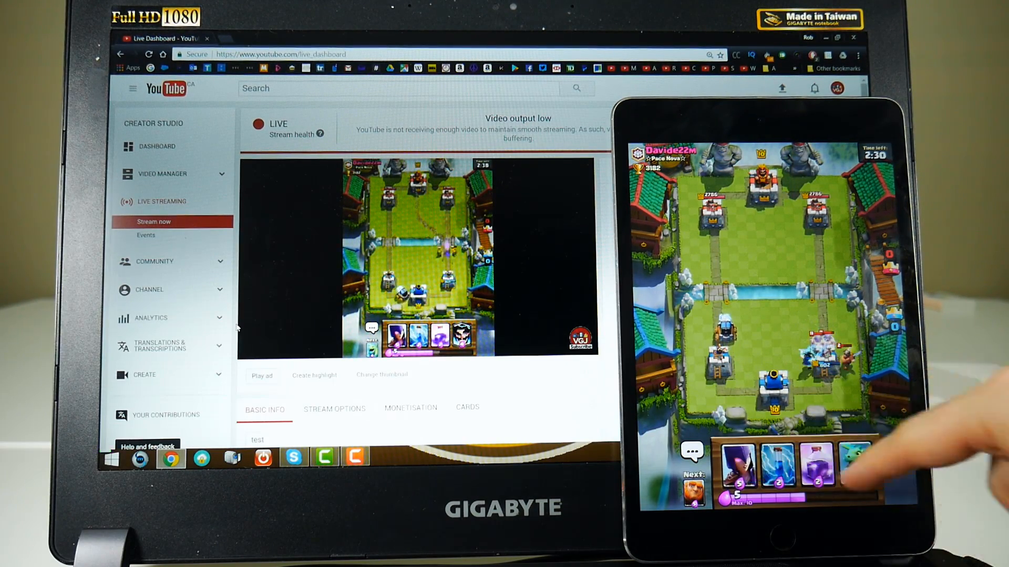
pyautogui.click(856, 467)
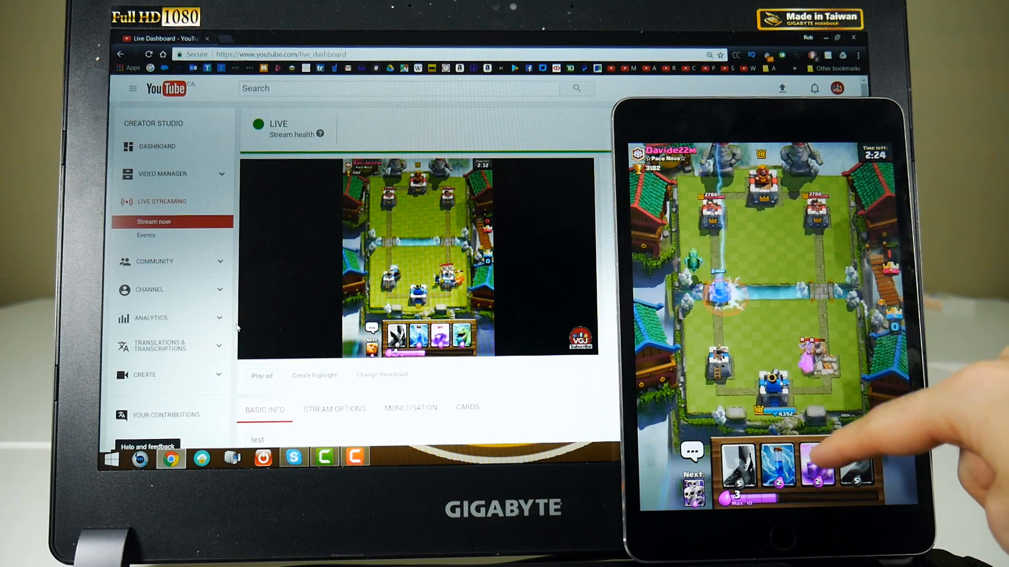
pyautogui.click(817, 463)
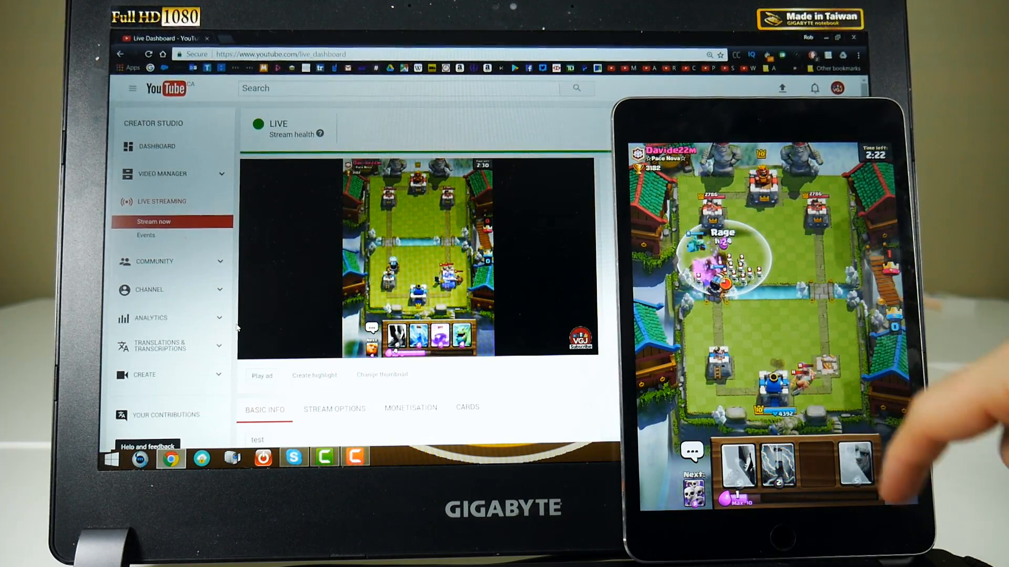